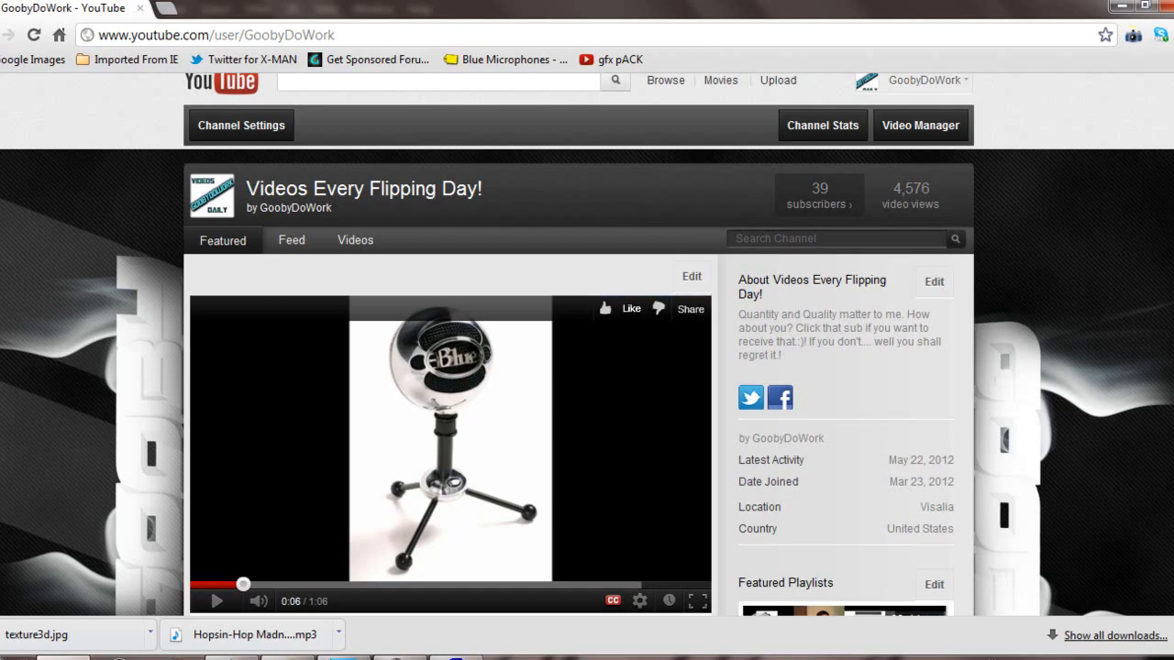
Step: Scroll the YouTube channel page before switching to the GDW render in the Picture Viewer
scroll("down", 3)
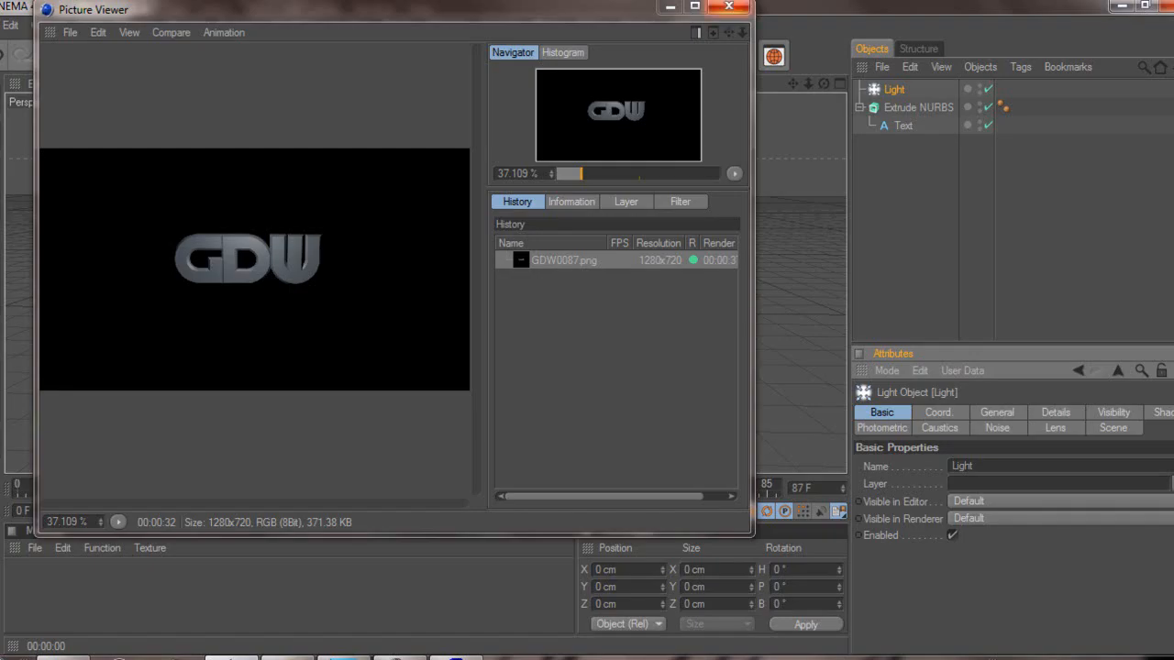
Step: Close the GDW render preview and bring up Render Settings at the Save page (PNG, alpha channel)
left_click(730, 7)
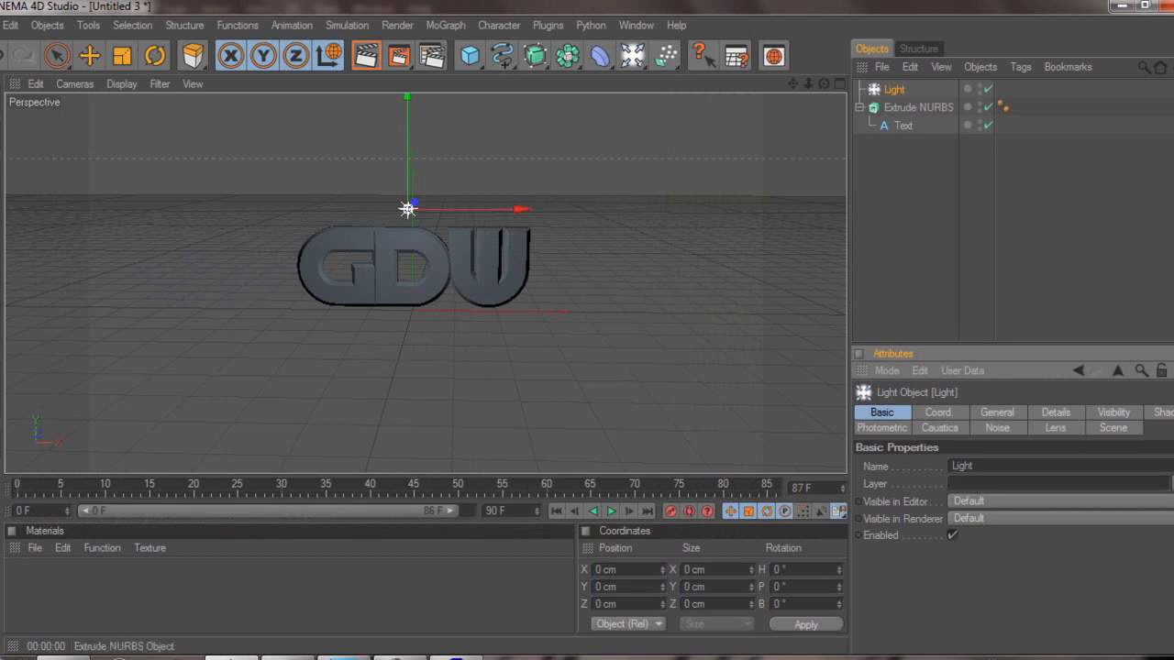
left_click(443, 26)
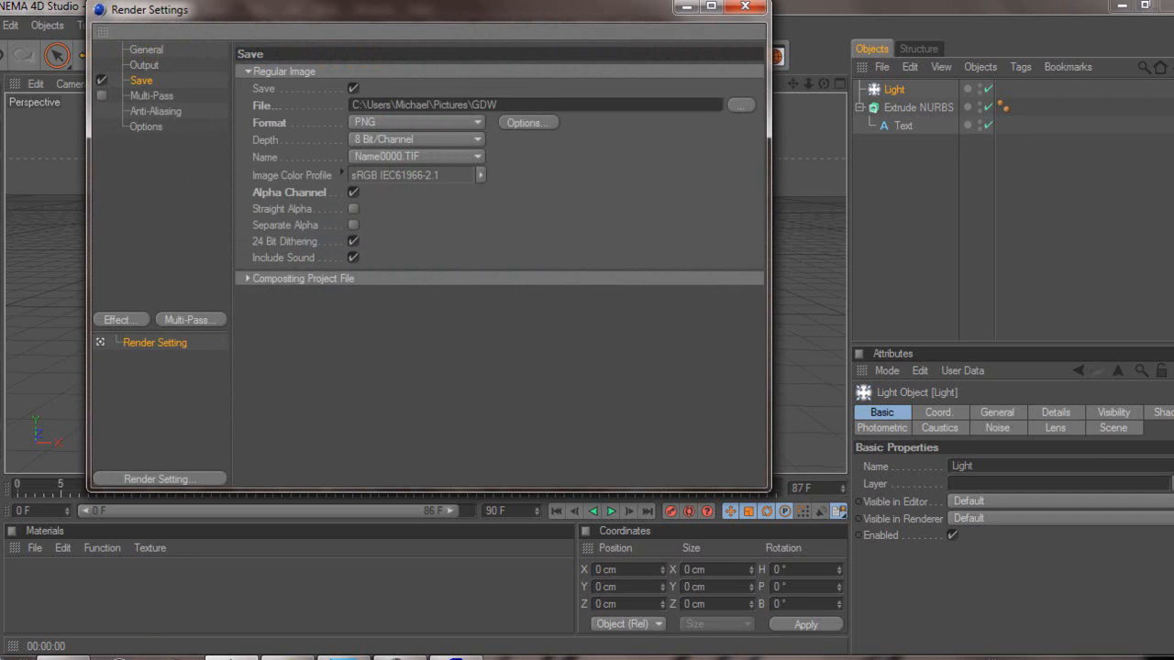
left_click(414, 121)
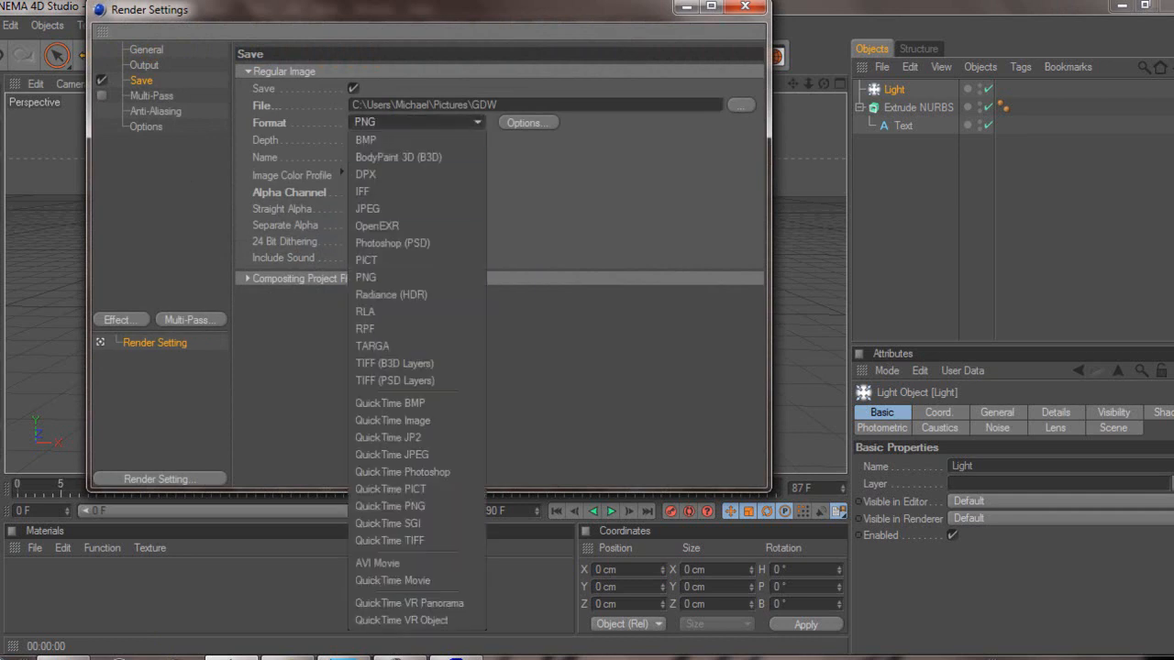
mouse_move(393, 579)
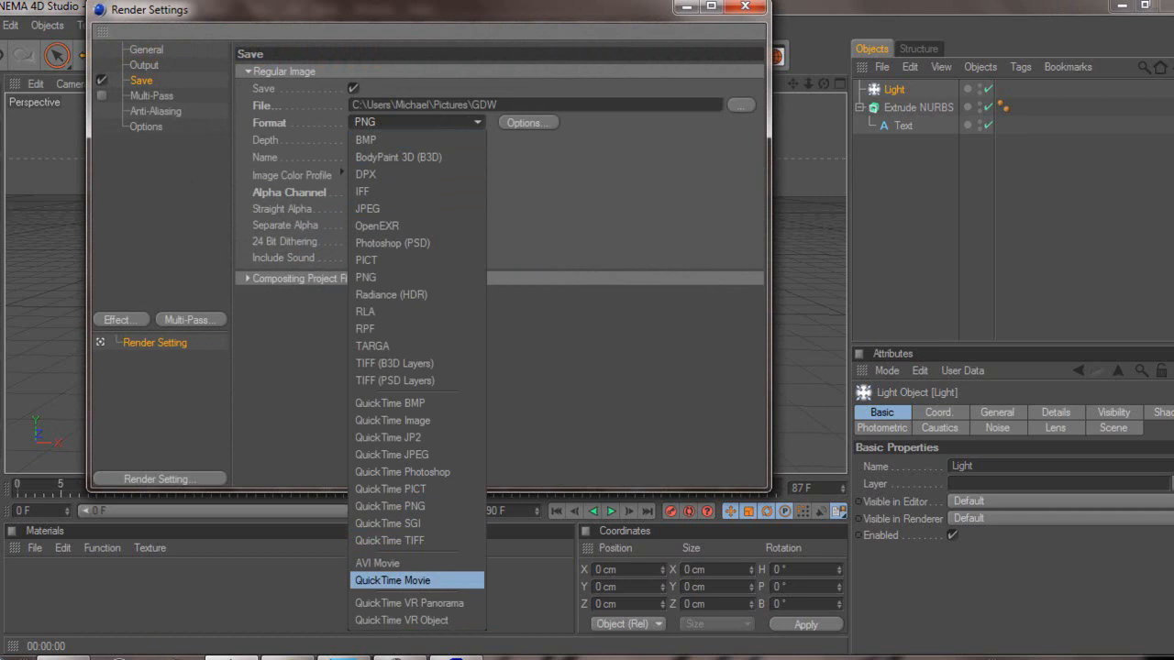
mouse_move(367, 276)
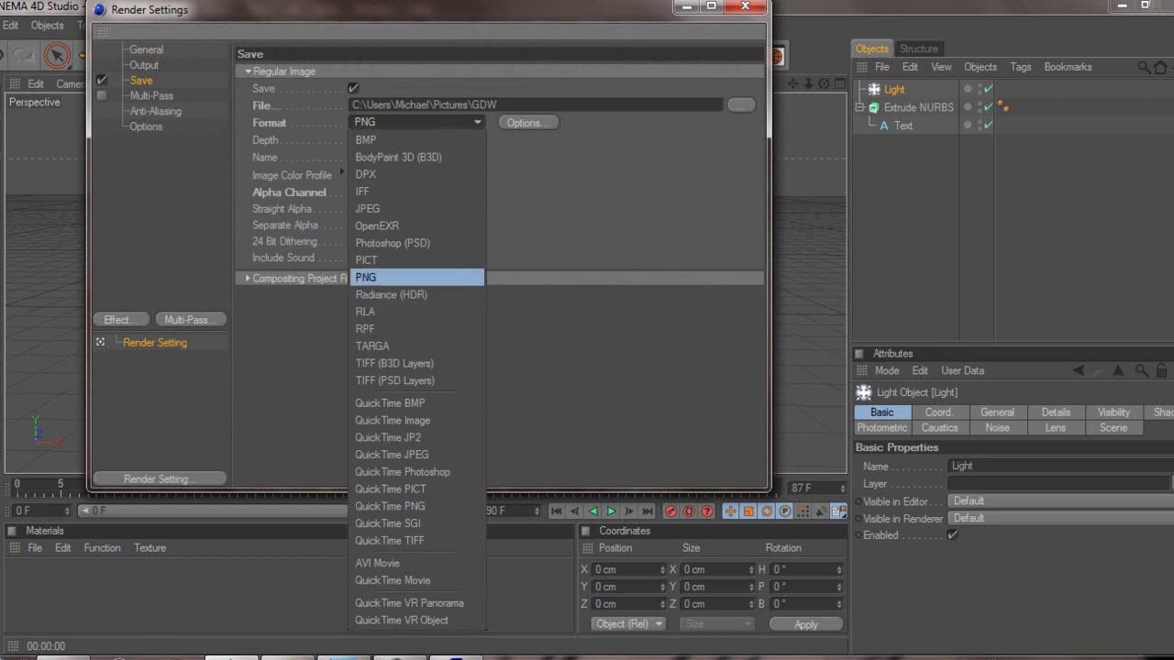
mouse_move(401, 471)
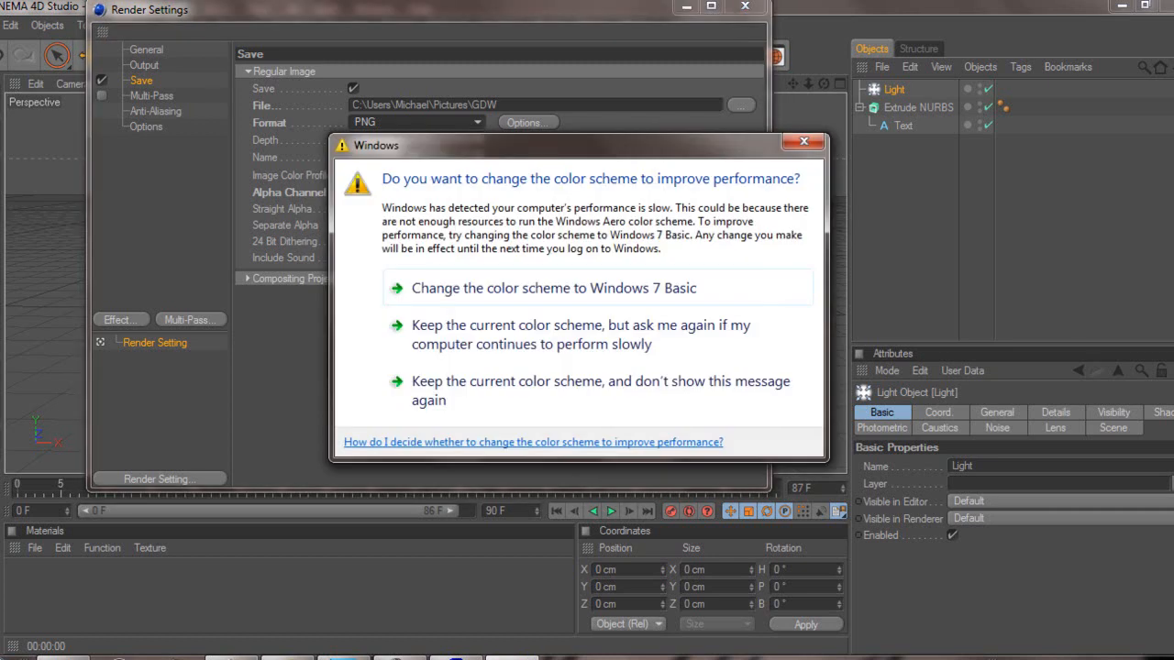
mouse_move(554, 288)
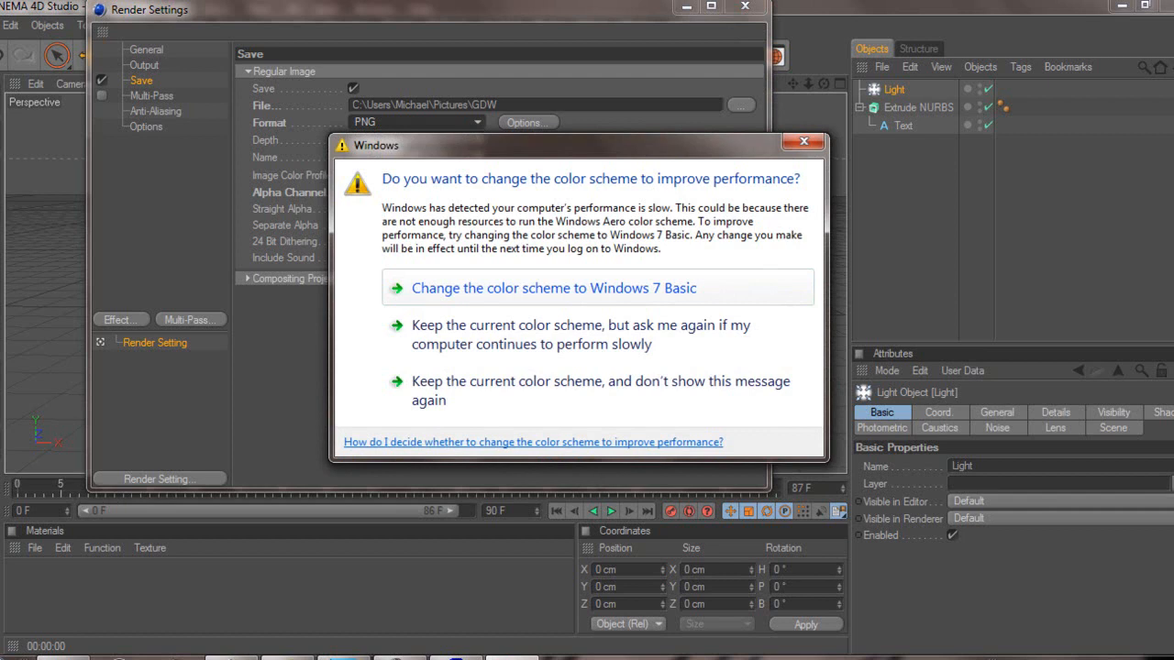
Step: Dismiss the Windows colour scheme prompt, keeping the PNG-with-alpha save settings
left_click(600, 390)
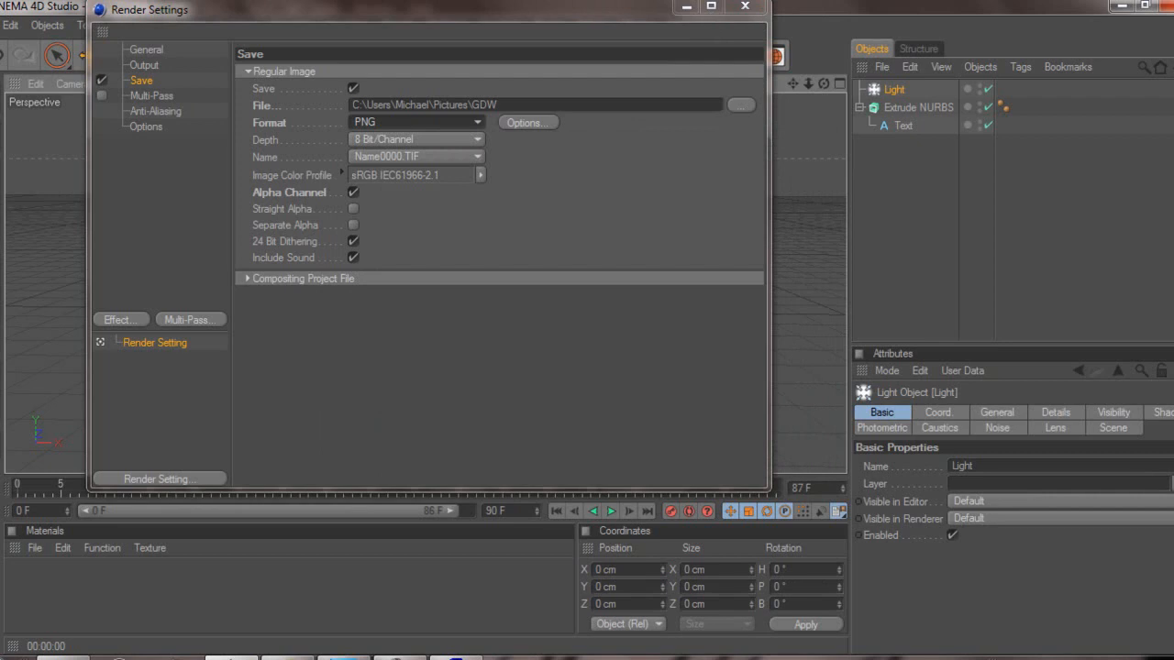
Step: Render the GDW scene to the Picture Viewer, prompting to overwrite GDW0087.png
double_click(481, 105)
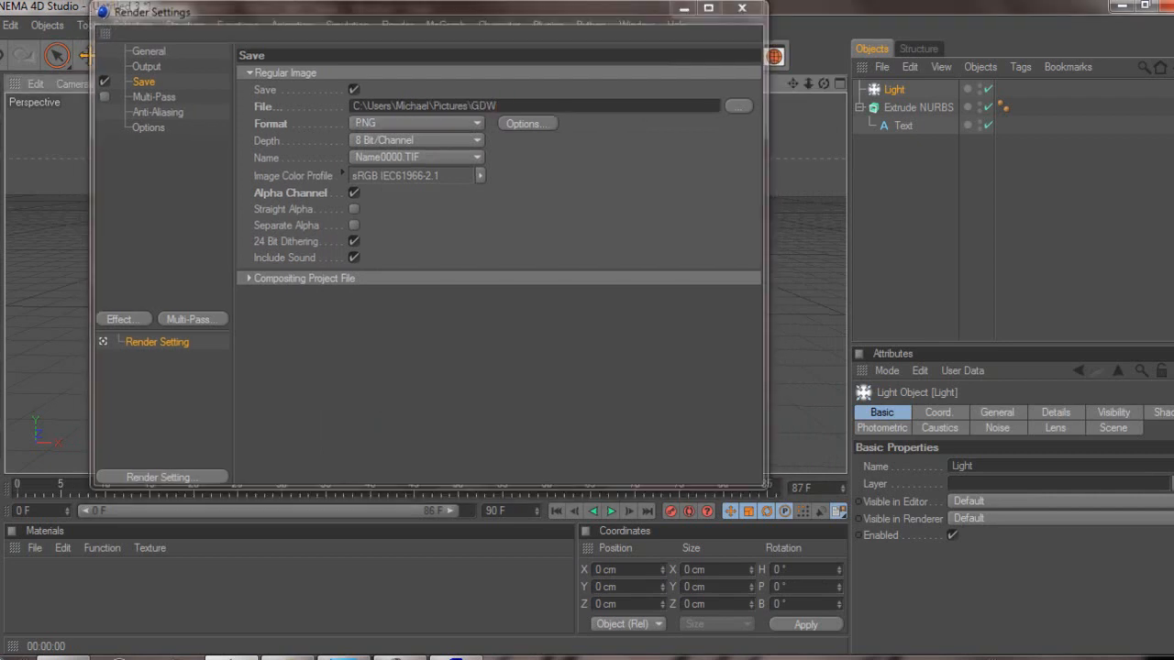
left_click(750, 7)
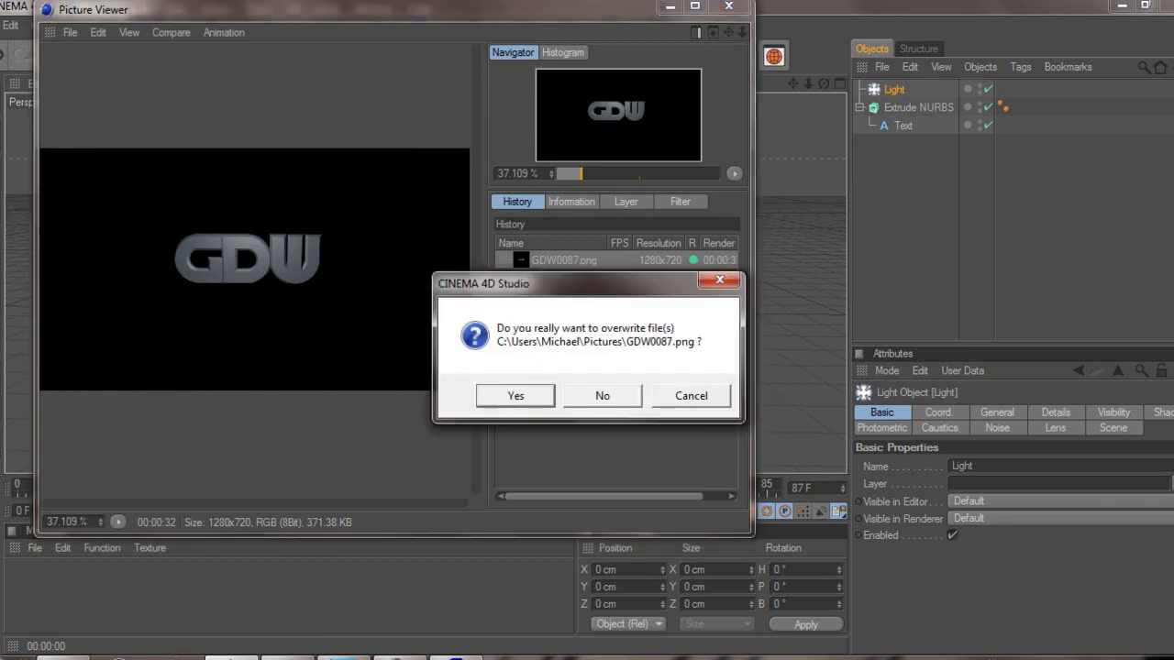
Step: Overwrite GDW0087.png with the new render, close the preview and move to the Photoshop template
left_click(513, 396)
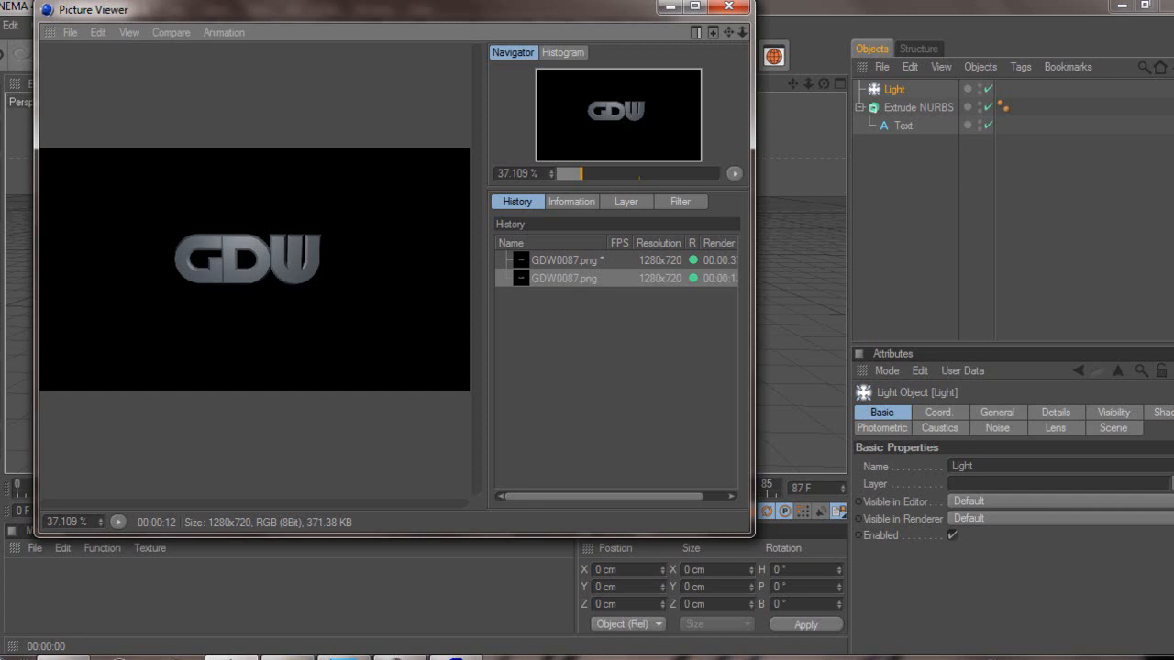
left_click(715, 4)
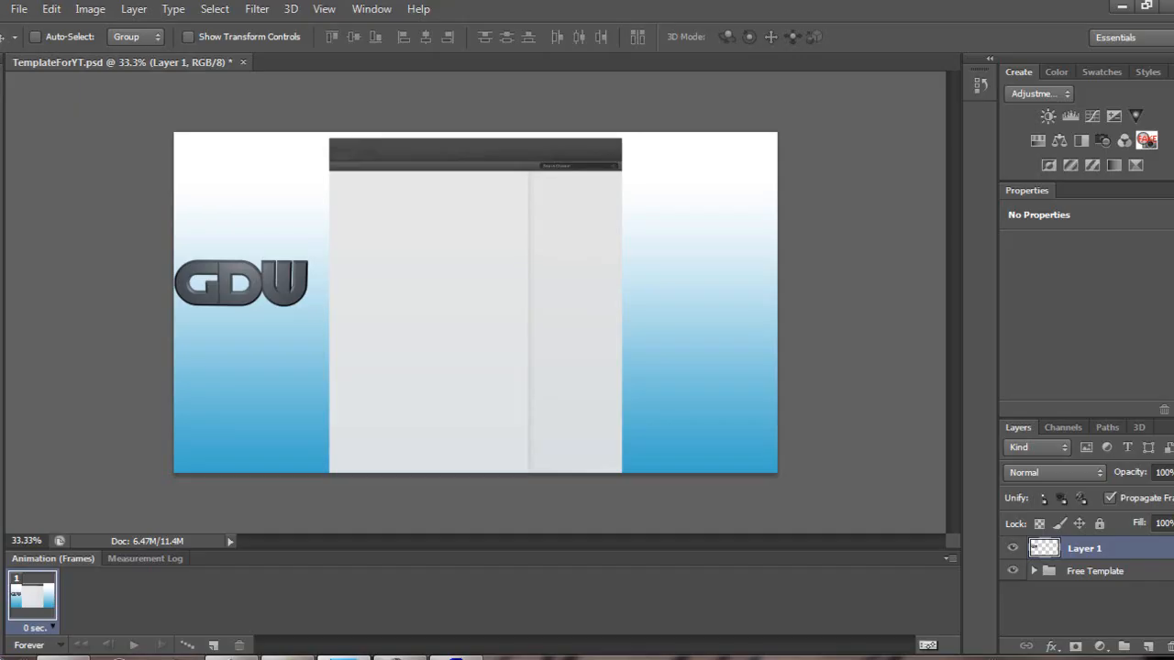
Step: Open the GDW PNG from My Pictures into the template as Layer 2
left_click(11, 7)
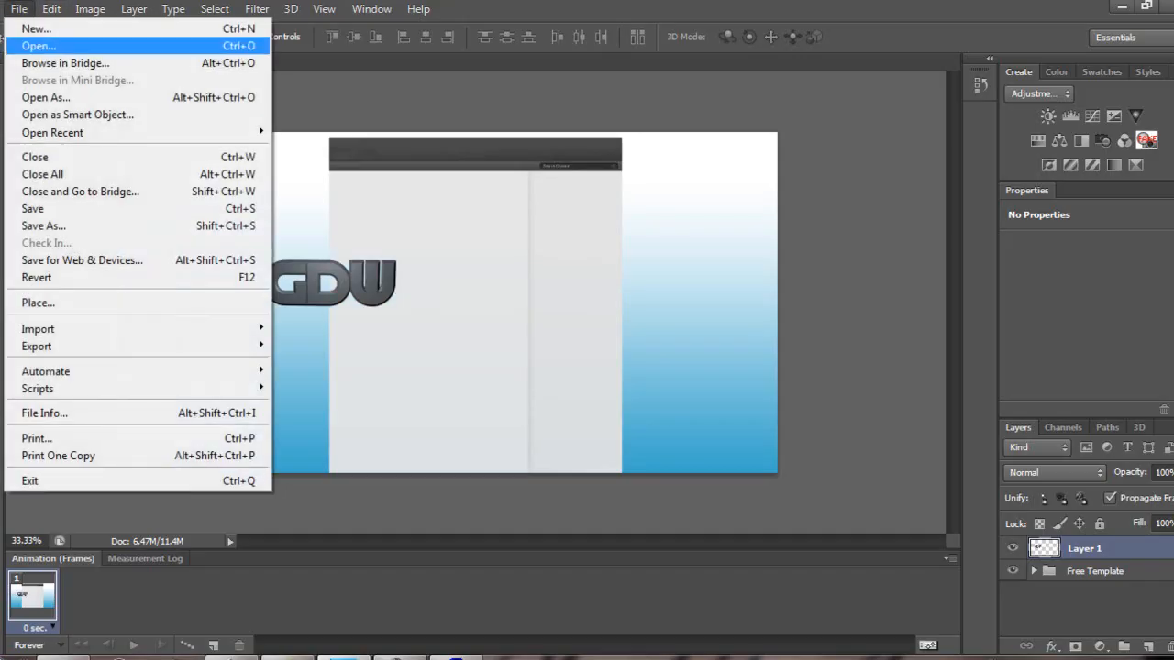
left_click(40, 42)
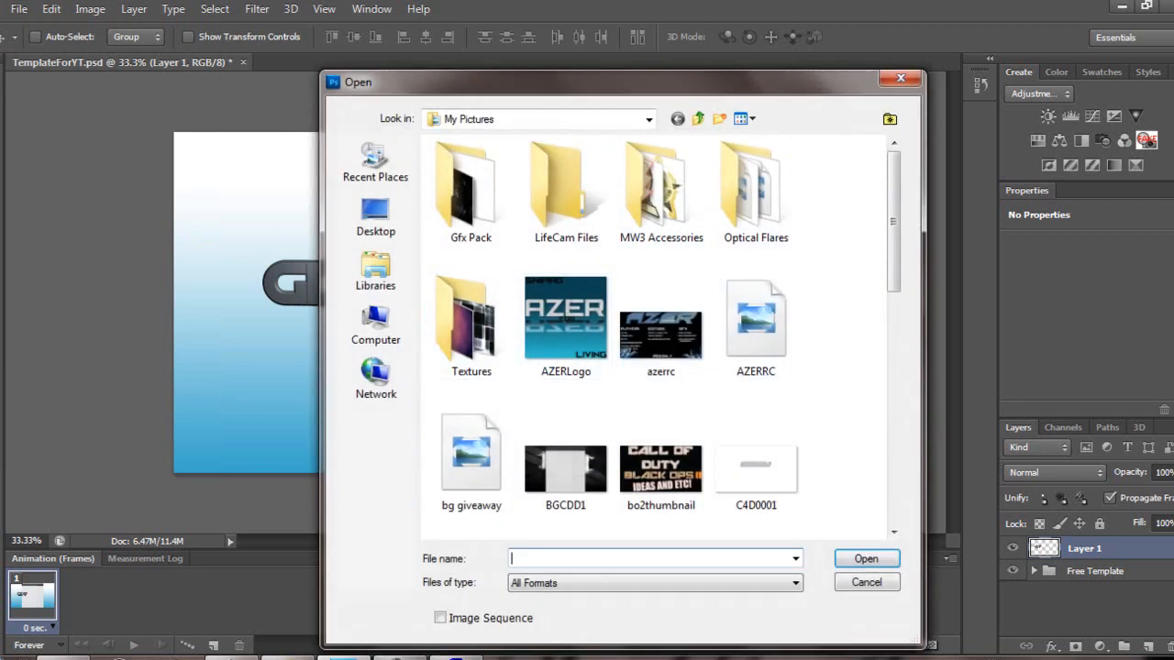
scroll("down", 3)
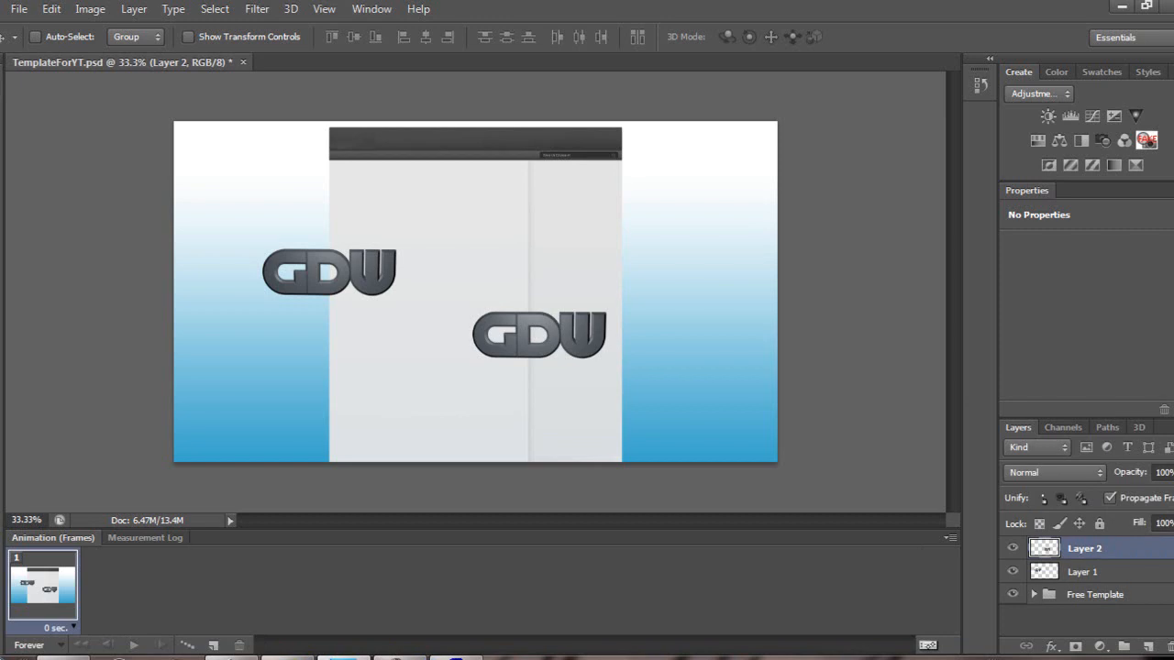
Step: Drag Layer 2's GDW text to the upper right of the template over the blue gradient
left_click_drag(539, 334, 689, 248)
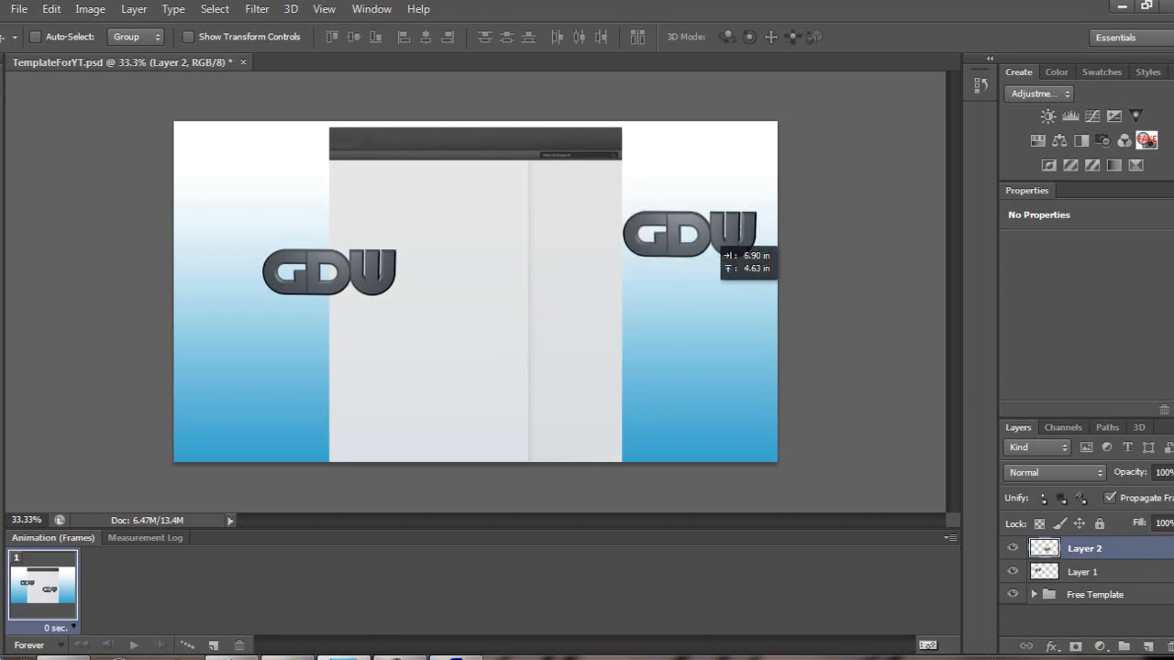
left_click_drag(687, 235, 701, 249)
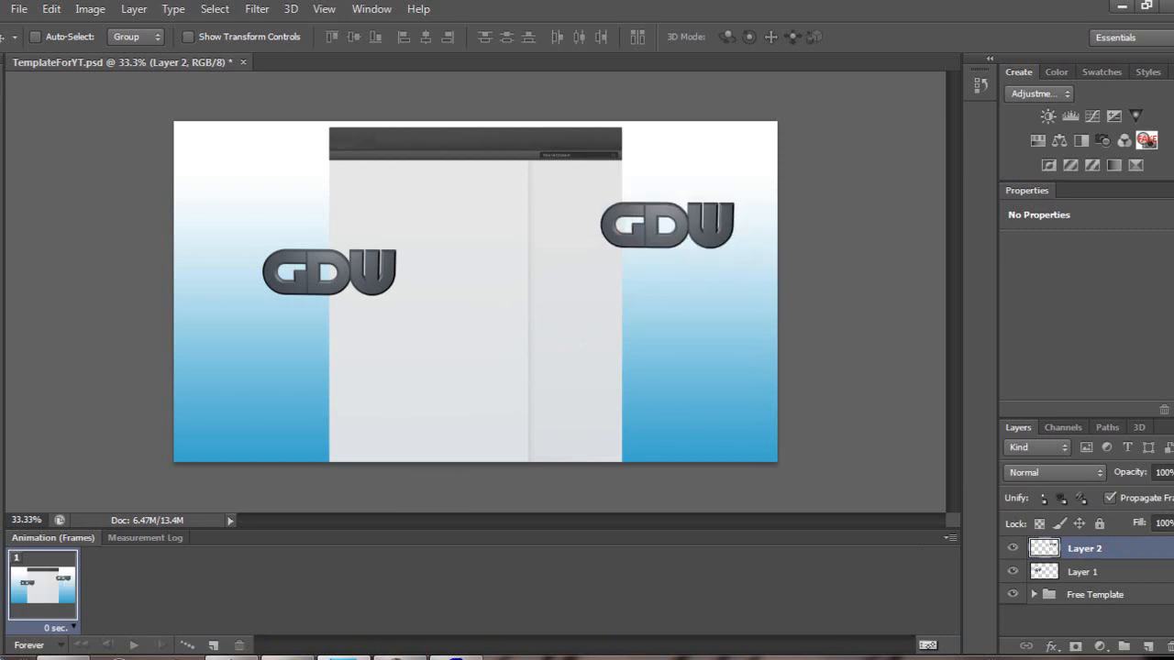
left_click_drag(668, 225, 554, 189)
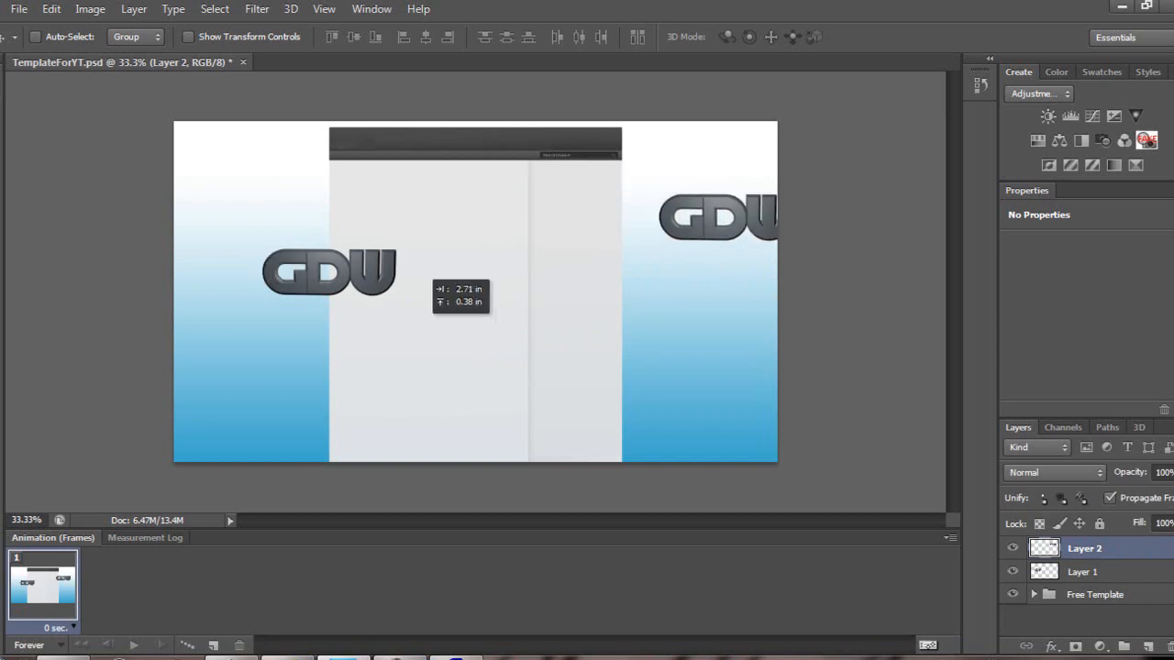
left_click_drag(719, 219, 690, 191)
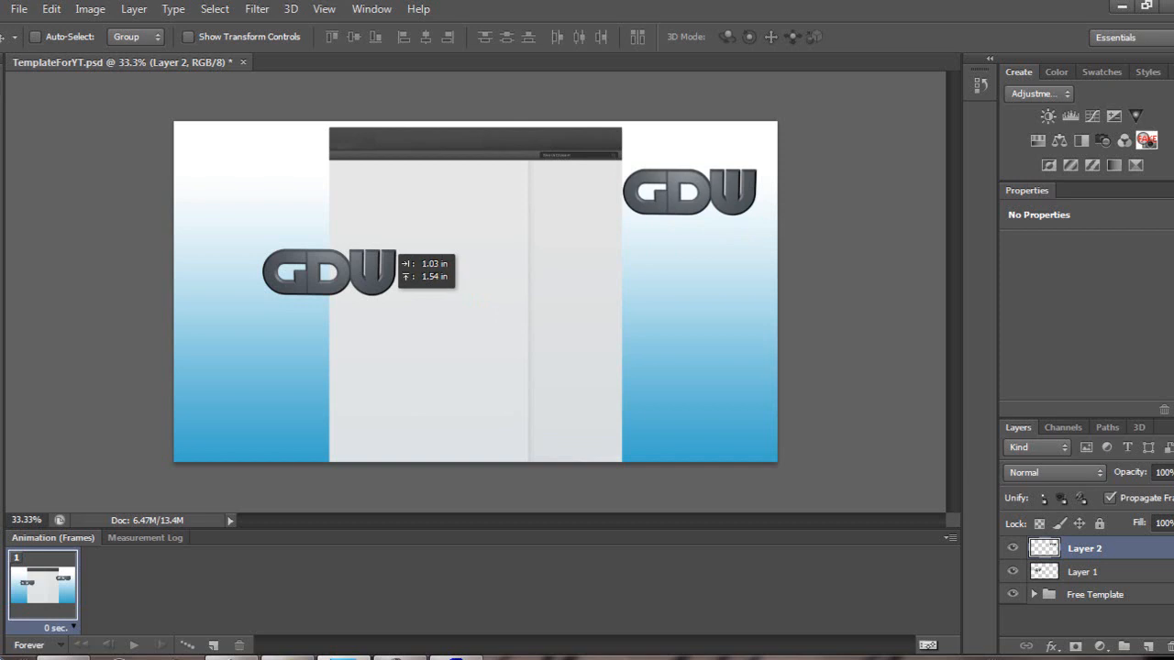